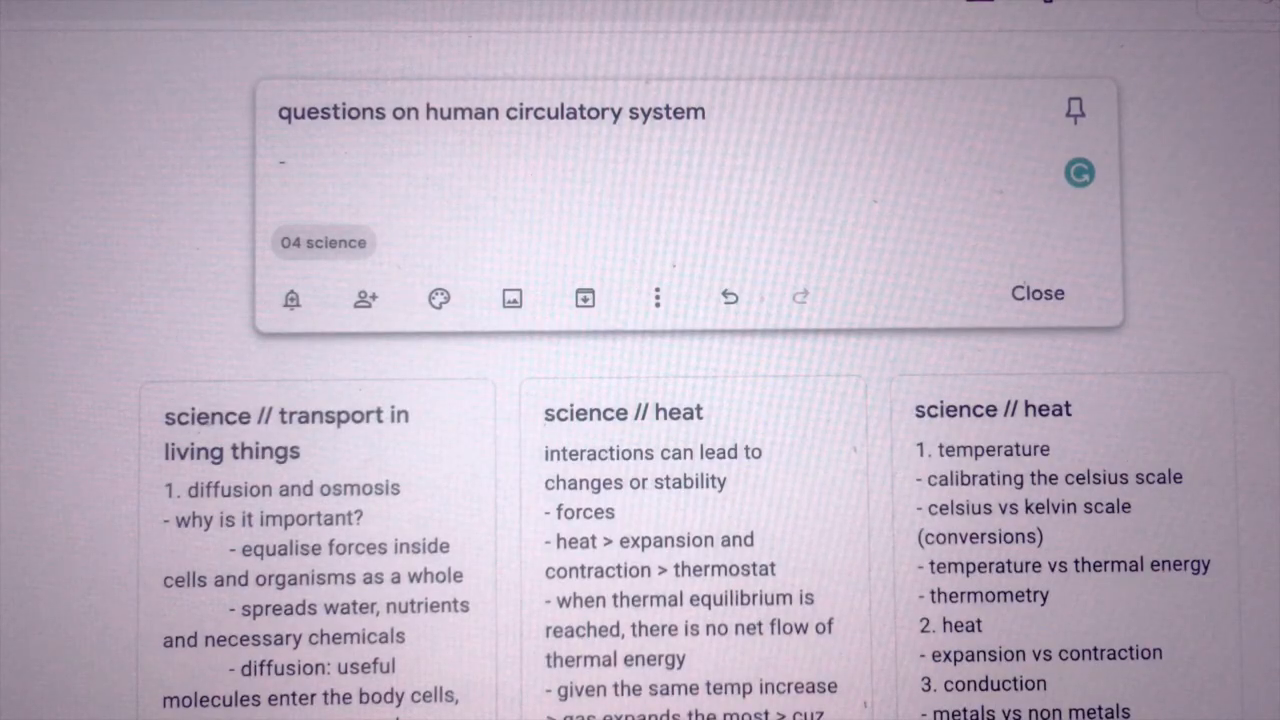
Step: Type '- what is double circulation?' as the first line of the Keep note
{"action": "type", "text": "- what is double circulat"}
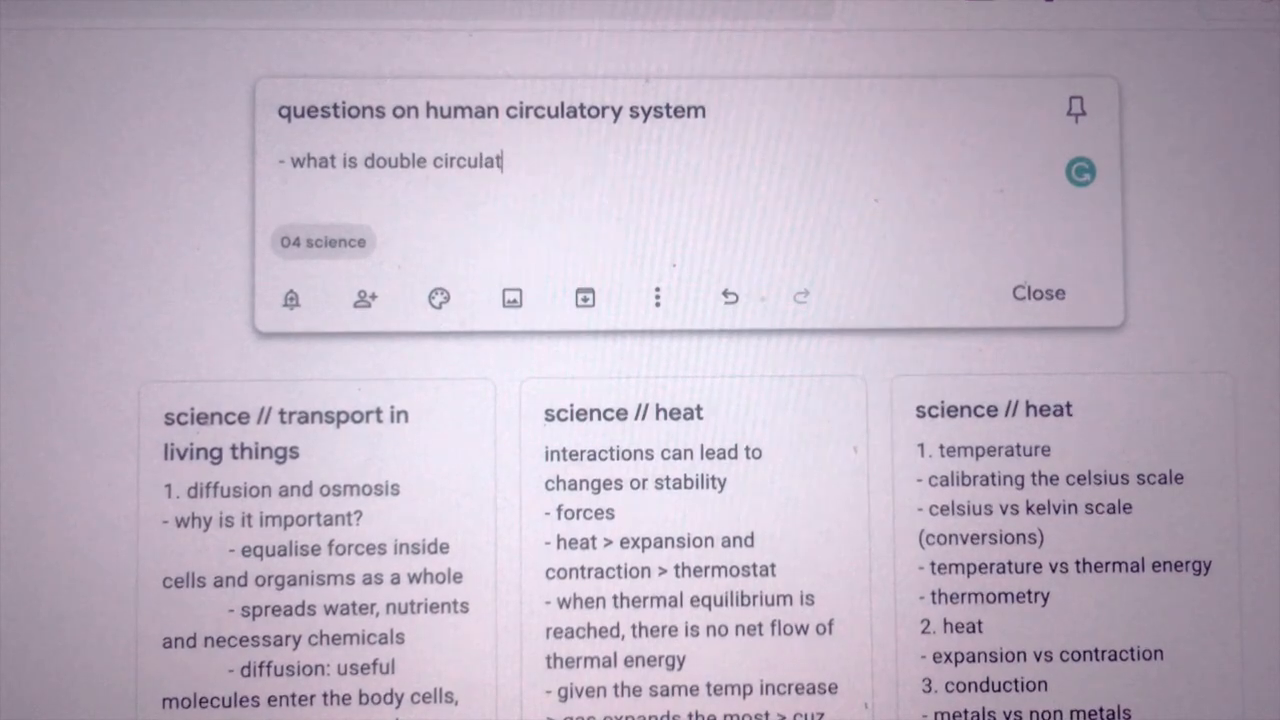
{"action": "type", "text": "ion?"}
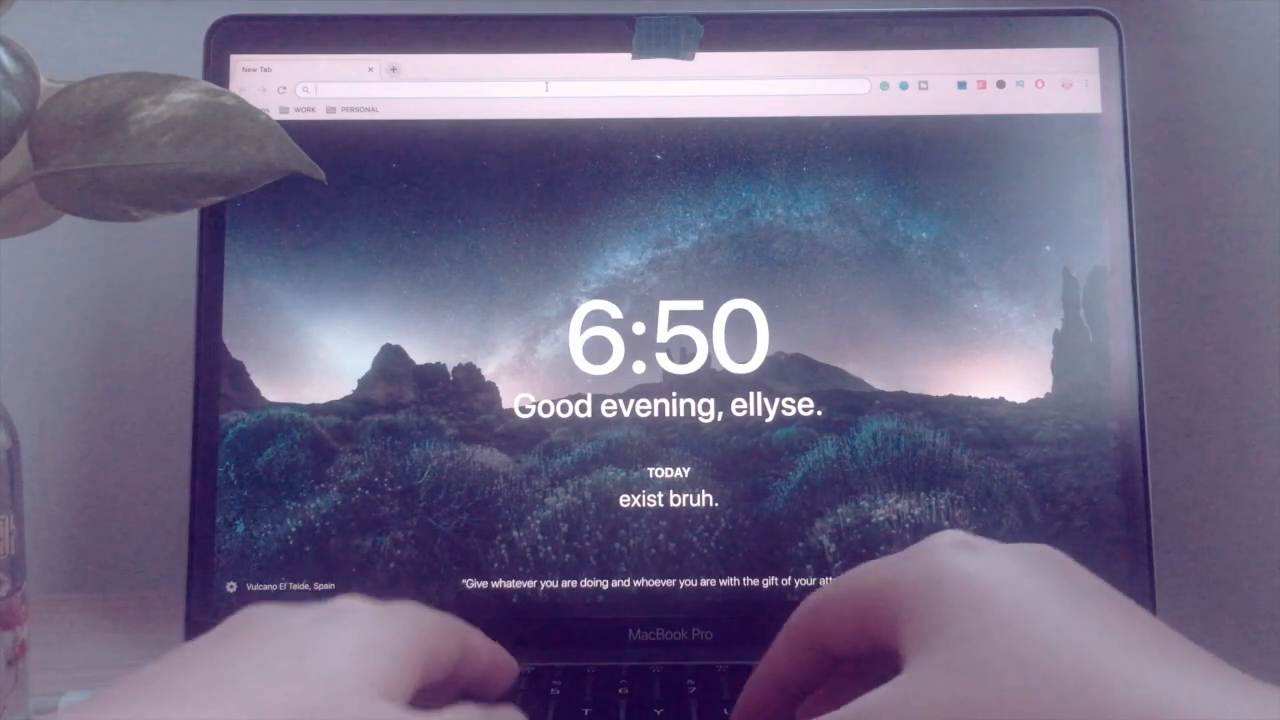
Step: Search Google for 'what is double circulation?', skim results, then search pulmonary circulation
{"action": "type", "text": "what is double circulation?"}
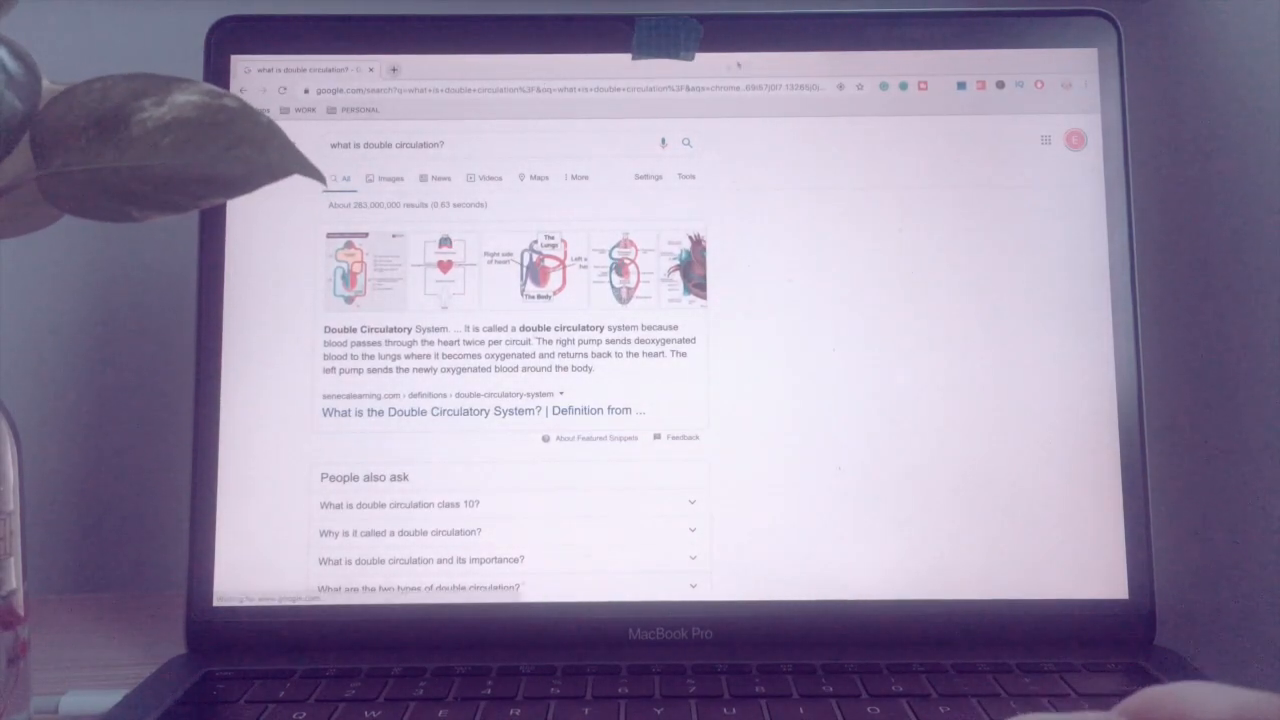
{"action": "scroll", "scroll_direction": "down", "scroll_amount": 3}
{"action": "type", "text": "what is pulmonary circulation"}
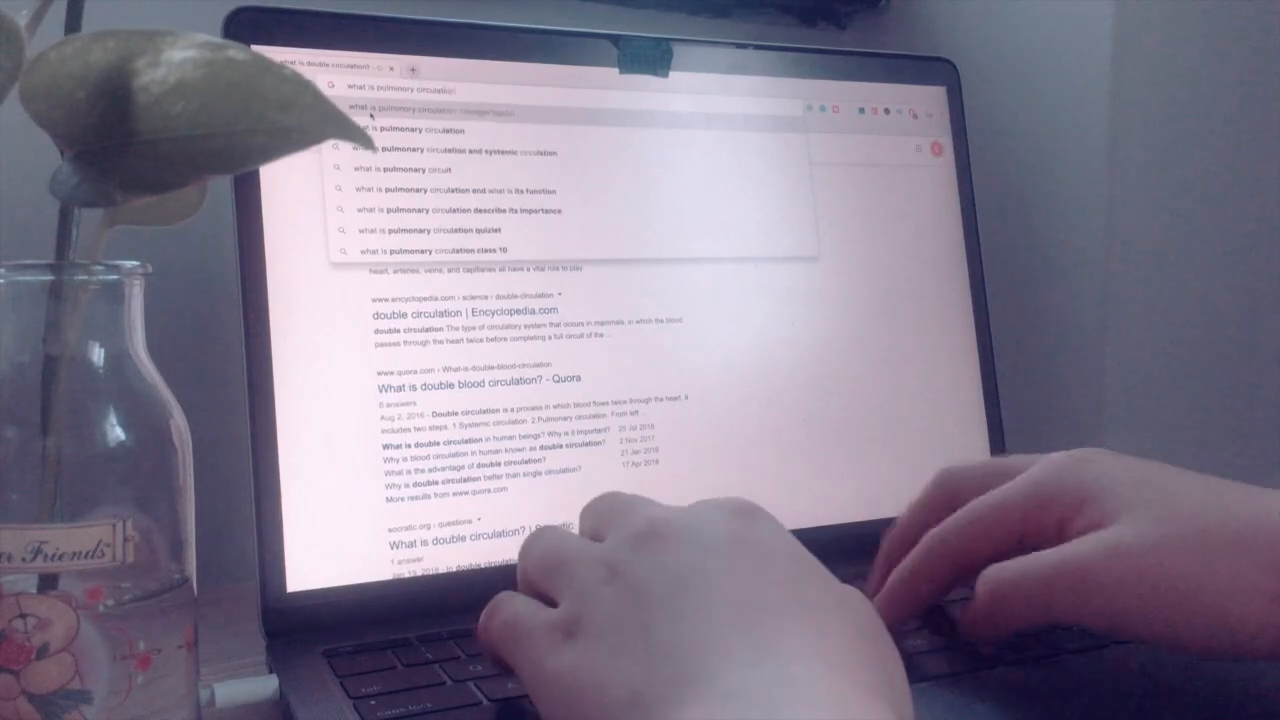
{"action": "key", "text": "Enter"}
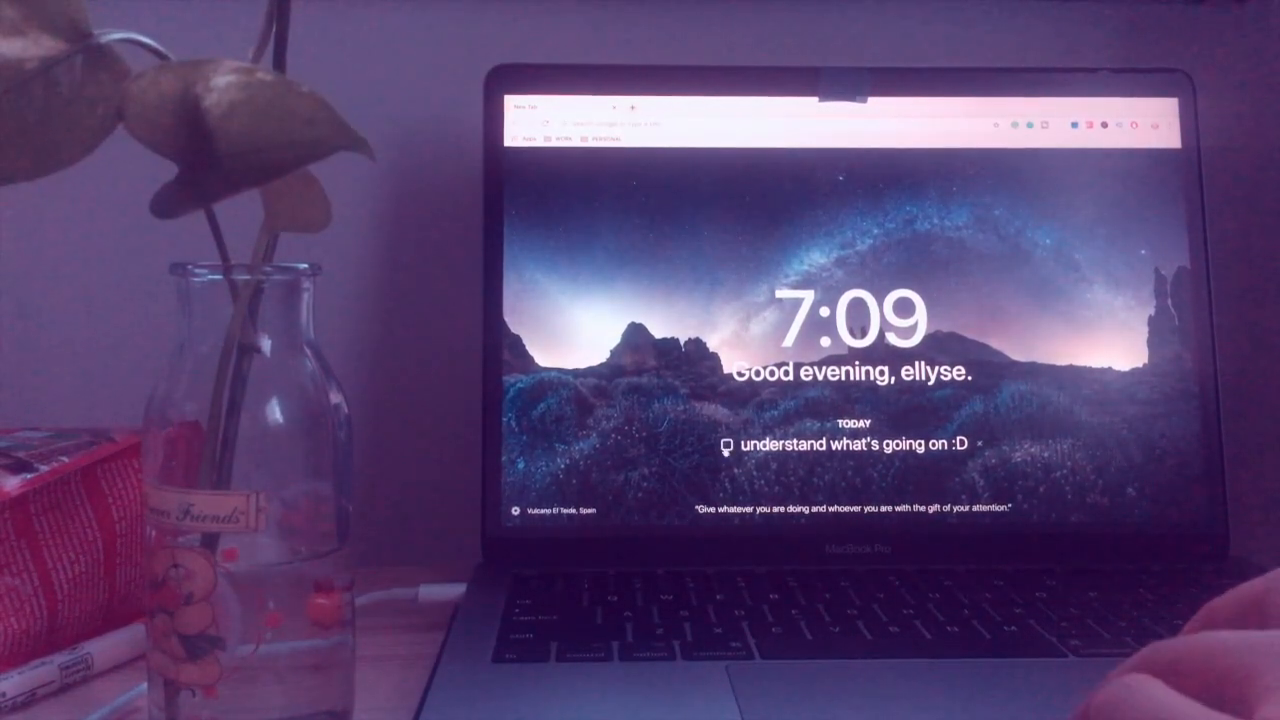
Step: Set the Momentum focus for today to 'understand what's going on :D'
{"action": "left_click", "coordinate": [725, 446]}
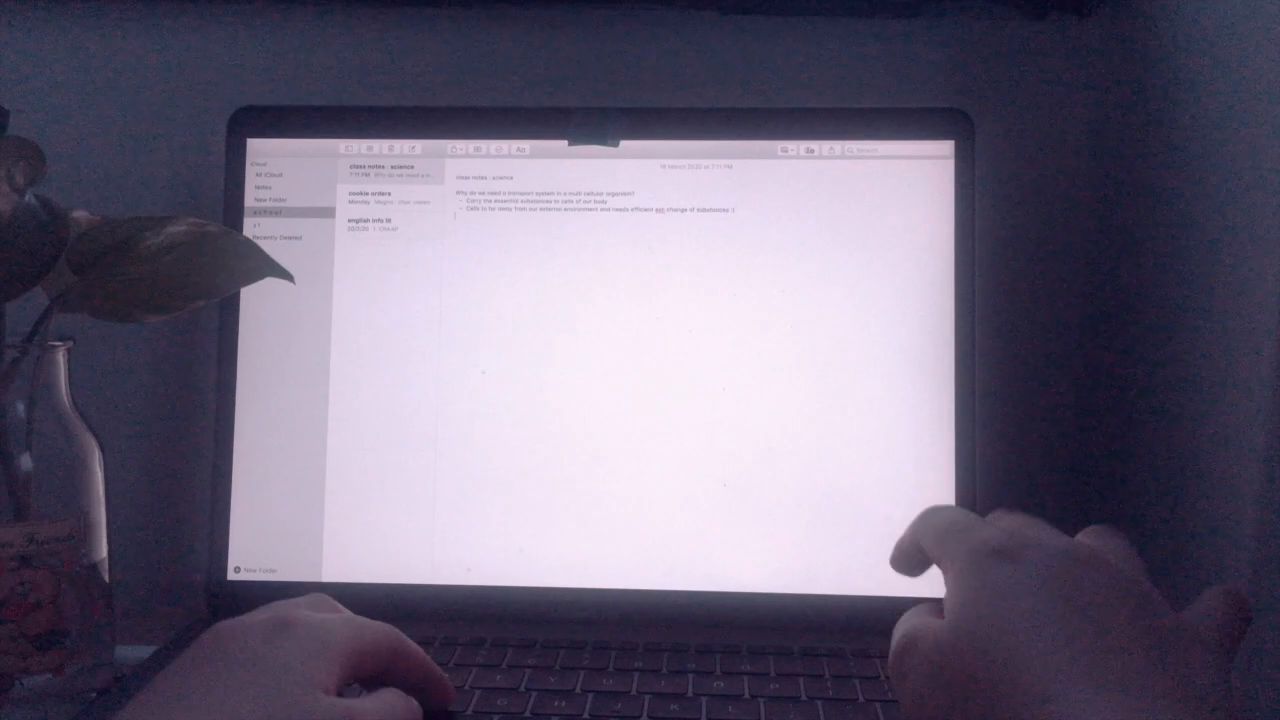
Step: Type the circulatory questions as headings and start a 'Pulmonary circulation' dash bullet
{"action": "type", "text": "How does th"}
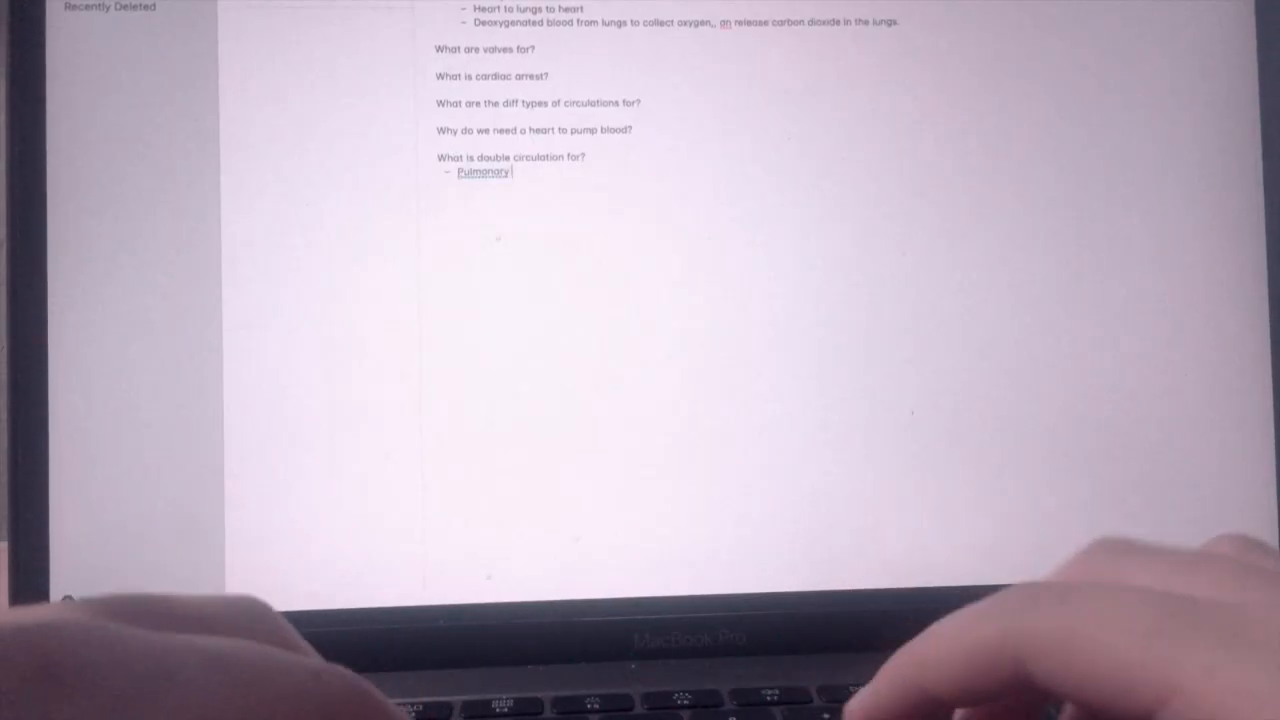
{"action": "type", "text": "circulat"}
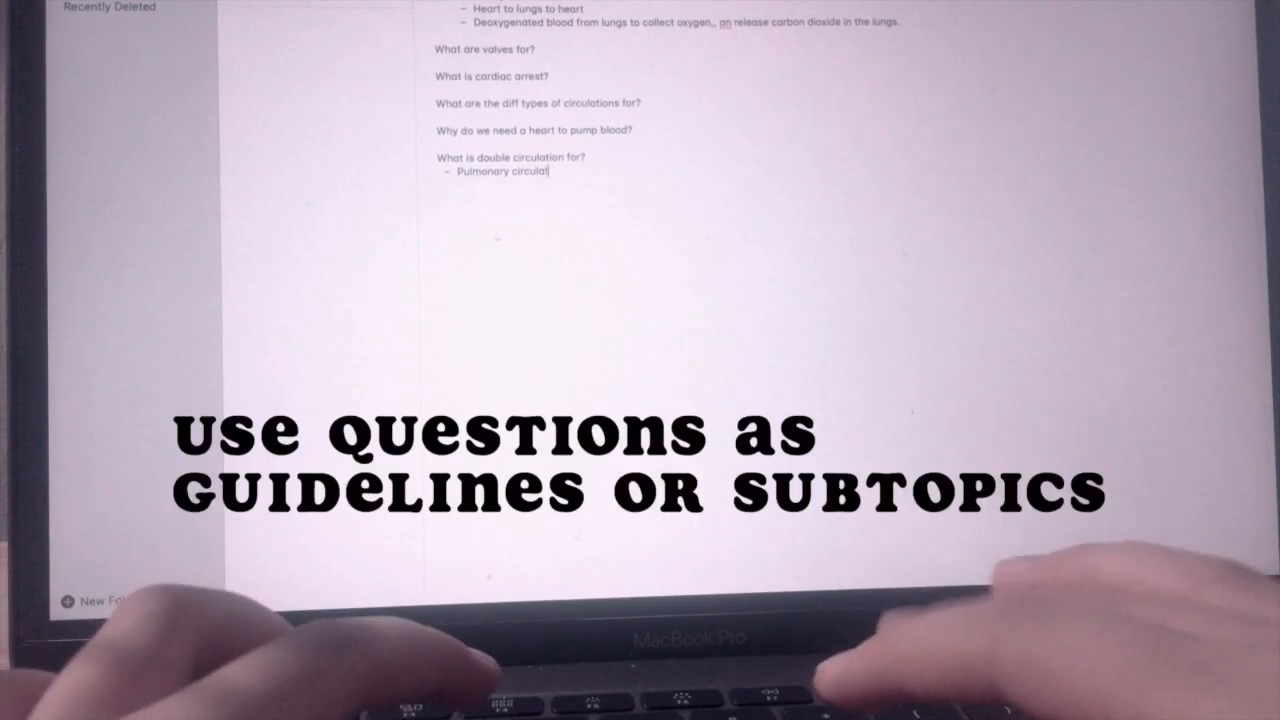